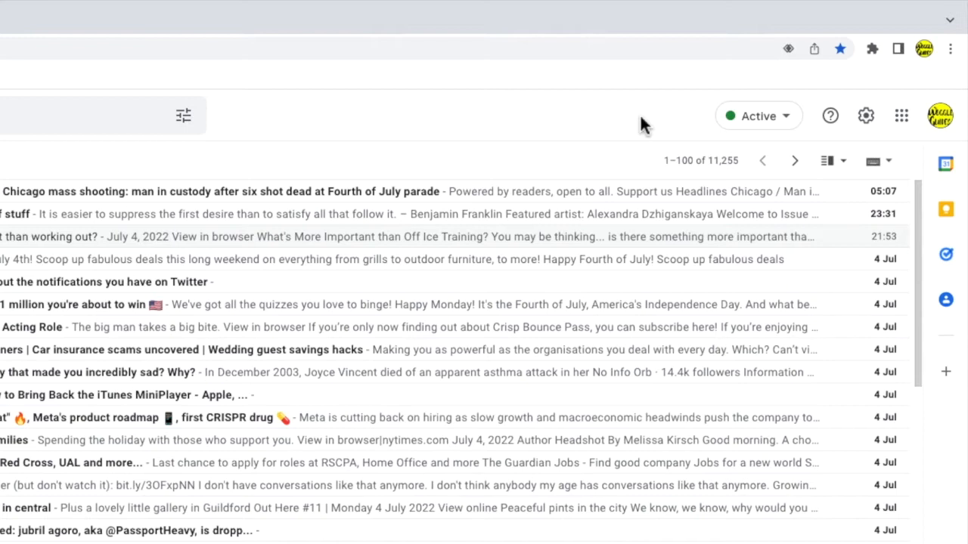
{"action": "mouse_move", "coordinate": [779, 140]}
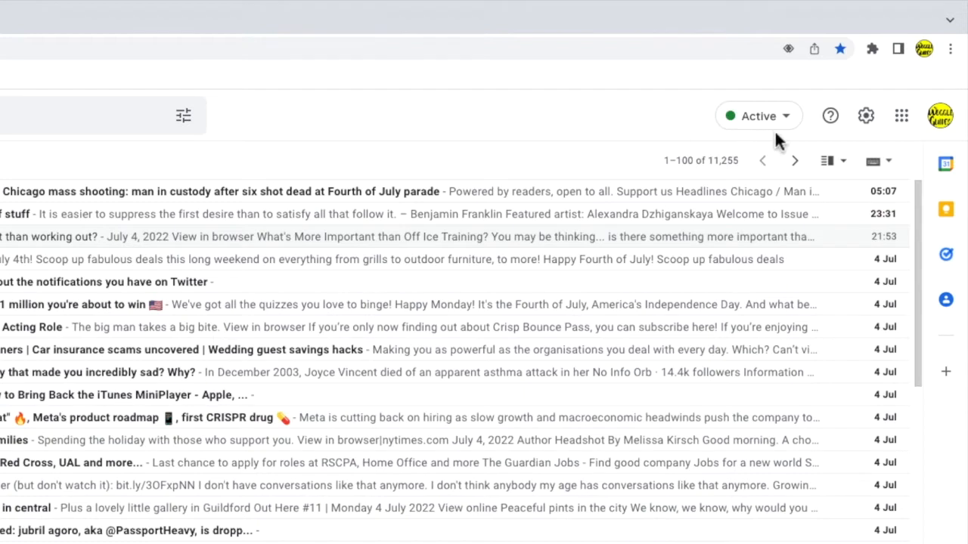
{"action": "mouse_move", "coordinate": [940, 115]}
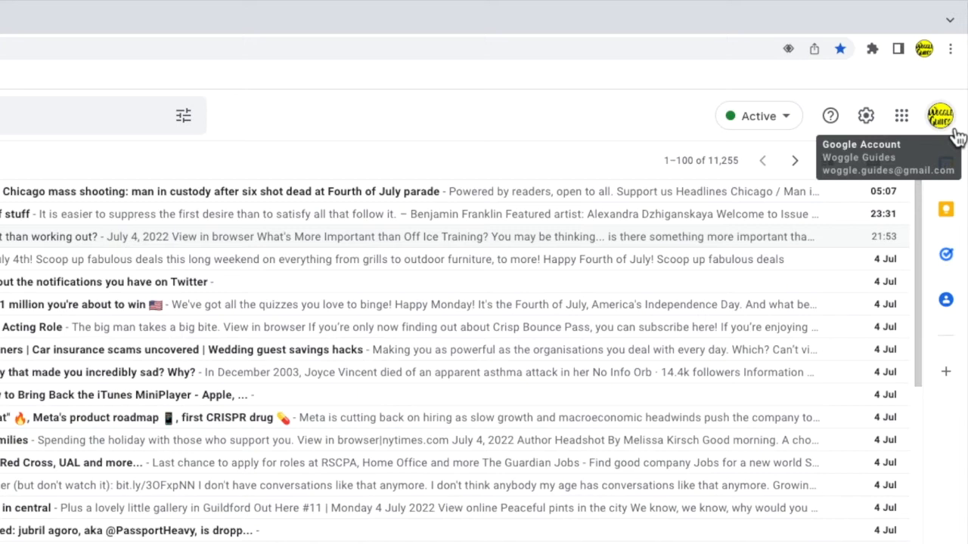
- Open the profile picture menu listing the Woggle Guides account and the other signed-in account
{"action": "left_click", "coordinate": [939, 115]}
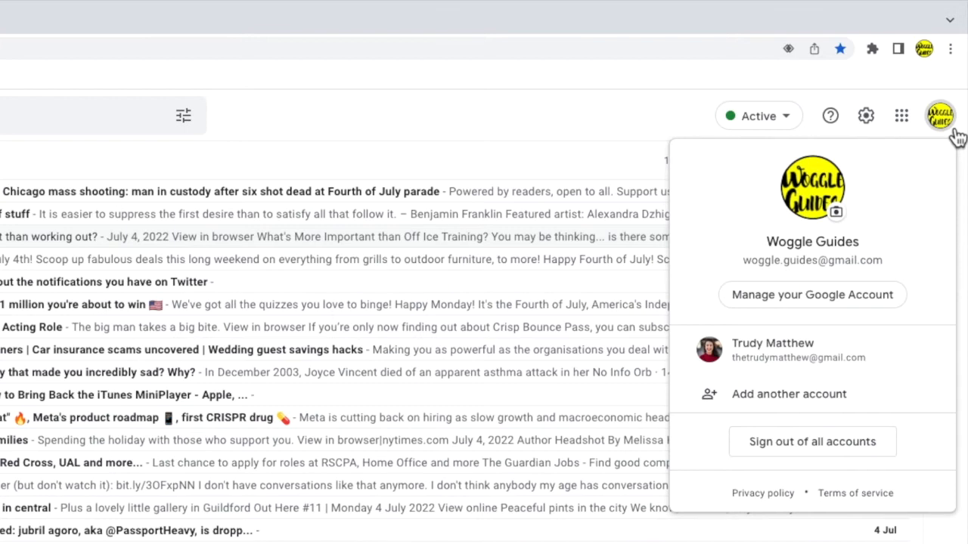
{"action": "mouse_move", "coordinate": [937, 239]}
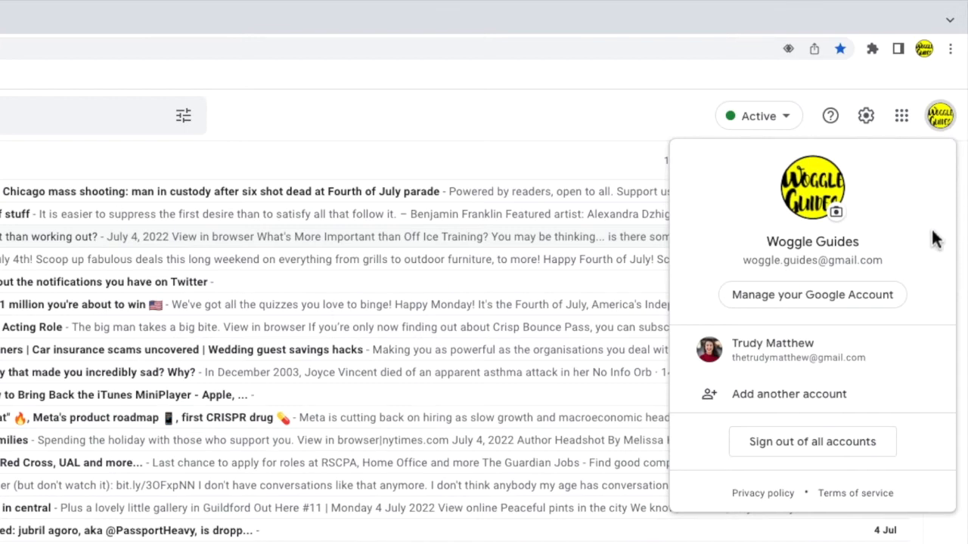
{"action": "mouse_move", "coordinate": [936, 290]}
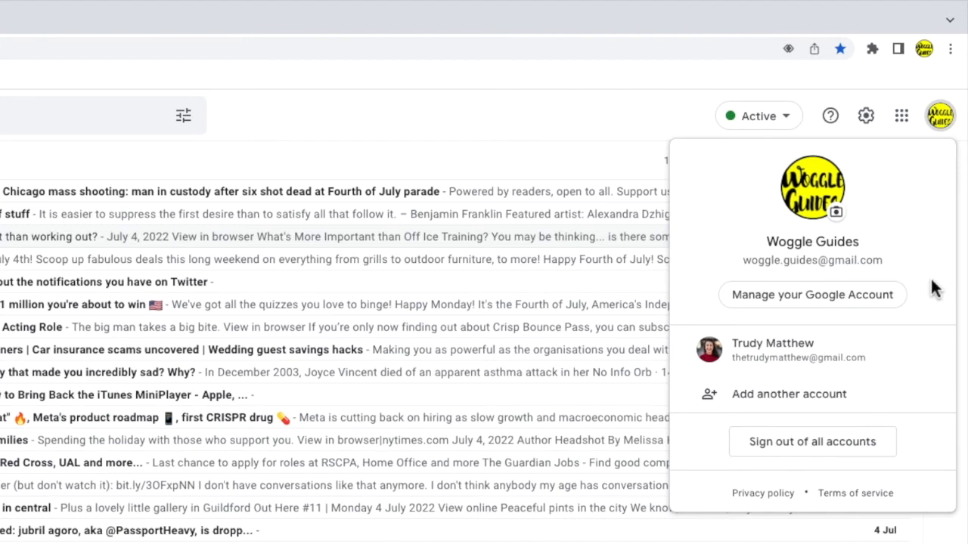
{"action": "mouse_move", "coordinate": [935, 317]}
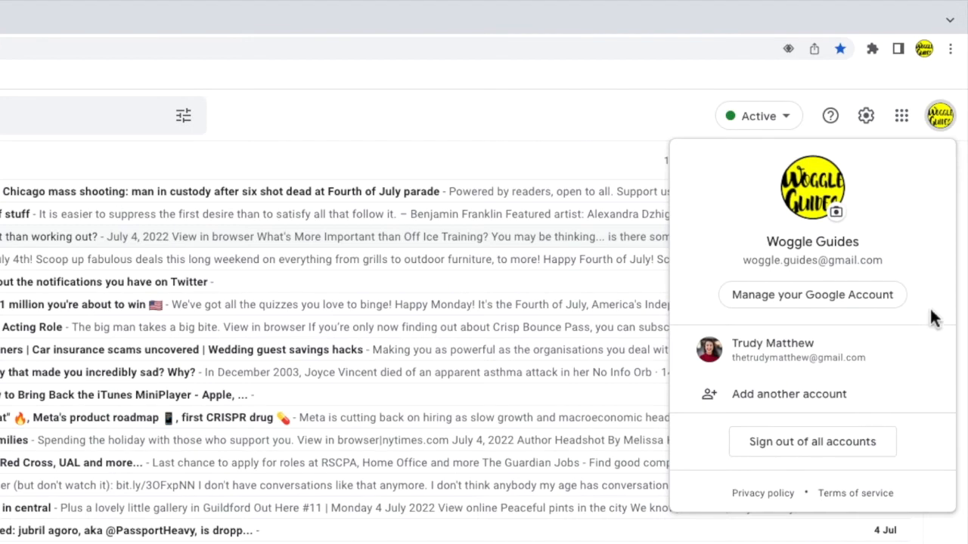
{"action": "mouse_move", "coordinate": [896, 357]}
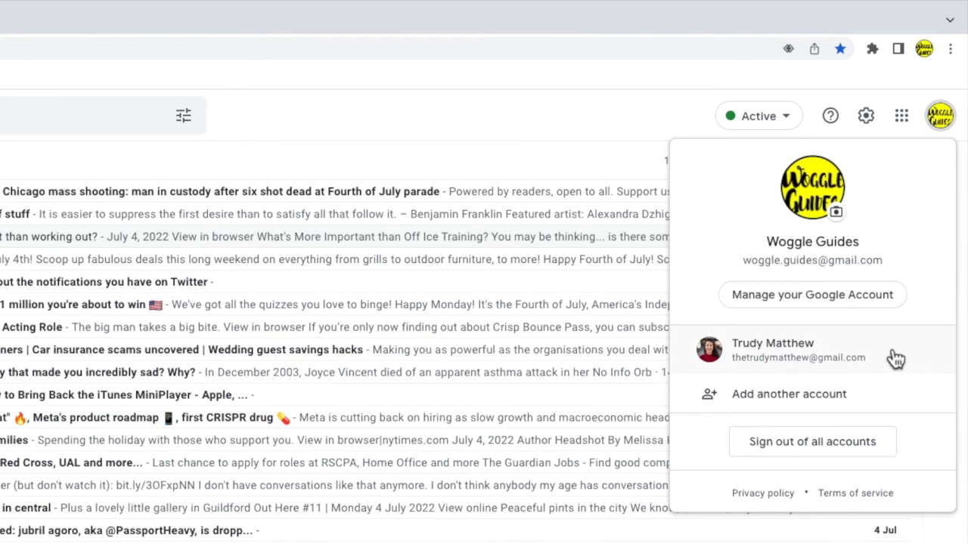